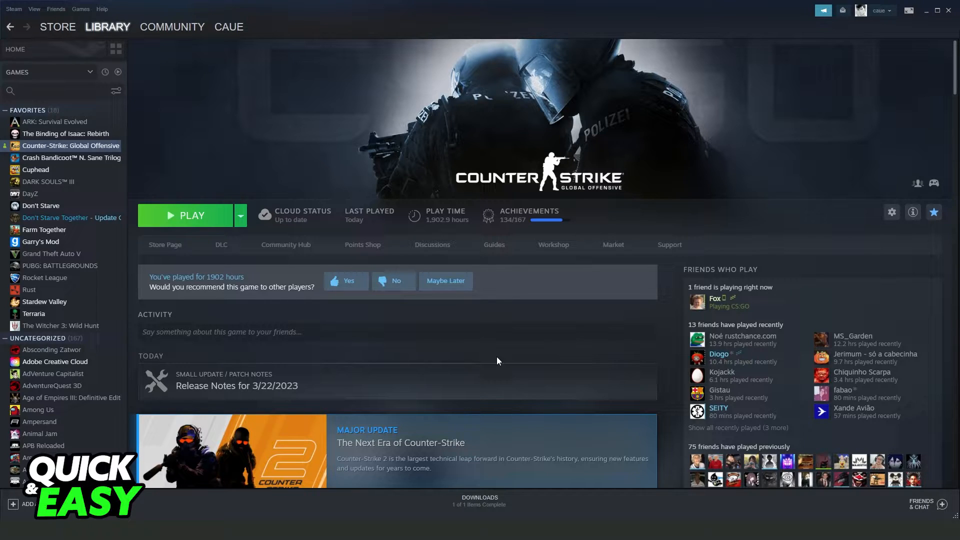
{"action": "mouse_move", "coordinate": [340, 116]}
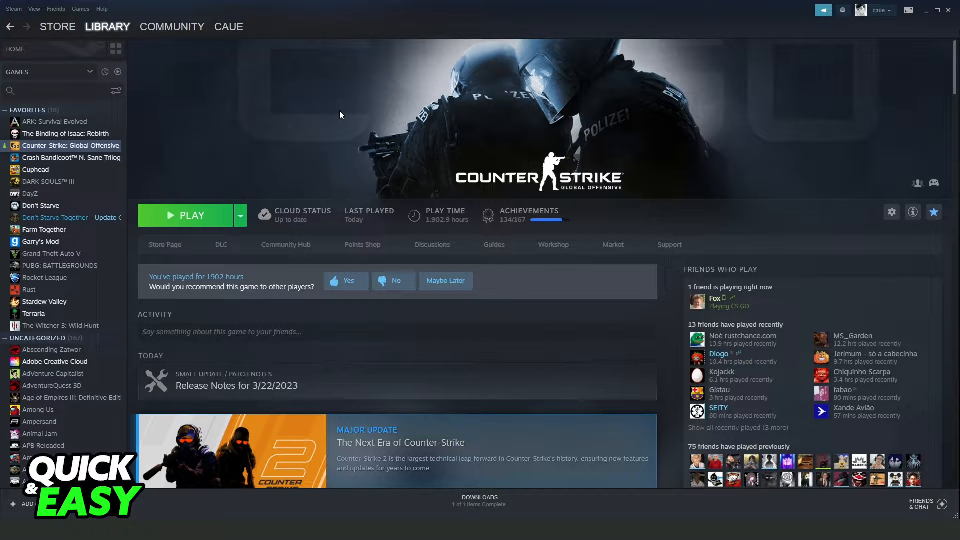
{"action": "mouse_move", "coordinate": [464, 54]}
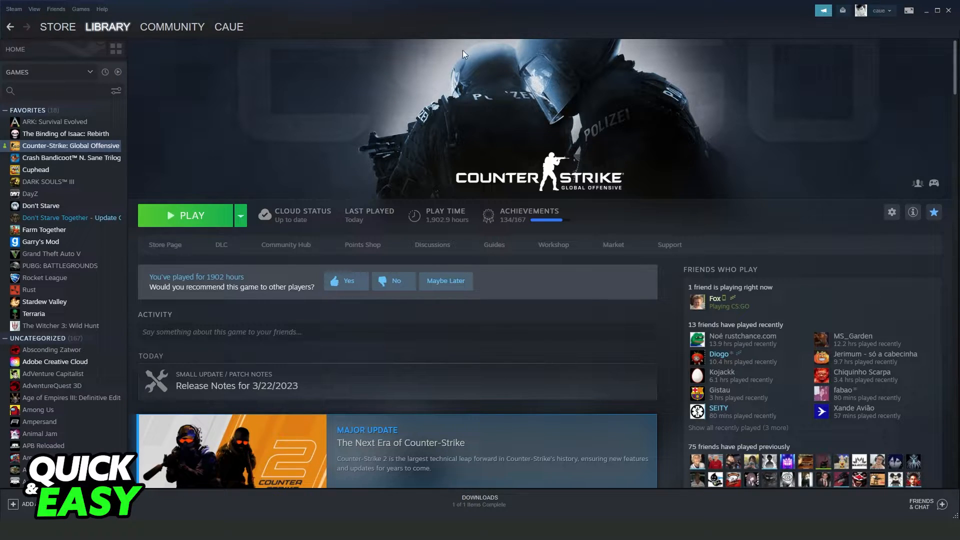
Step: Go from the account's Inventory to its Trade Offers overview, showing no incoming offers
{"action": "left_click", "coordinate": [228, 27]}
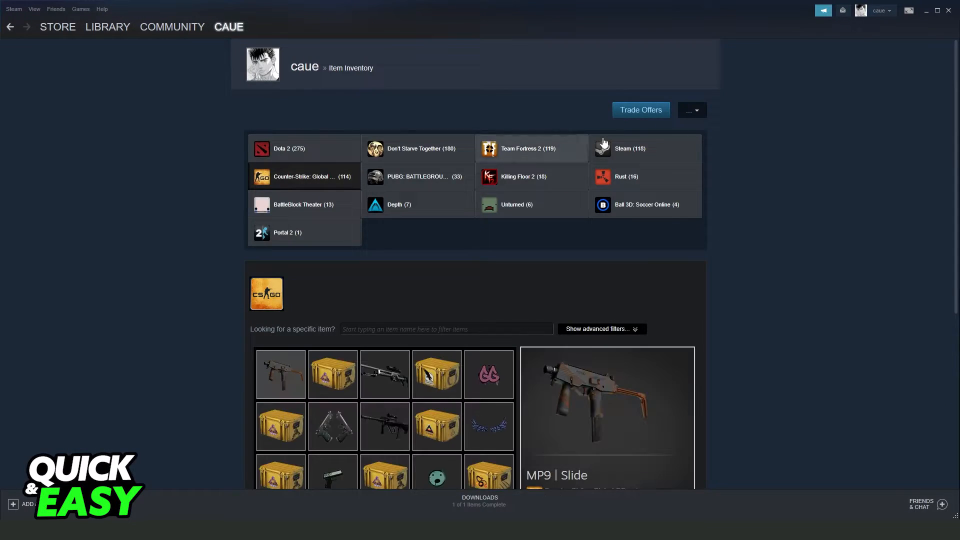
{"action": "left_click", "coordinate": [641, 109]}
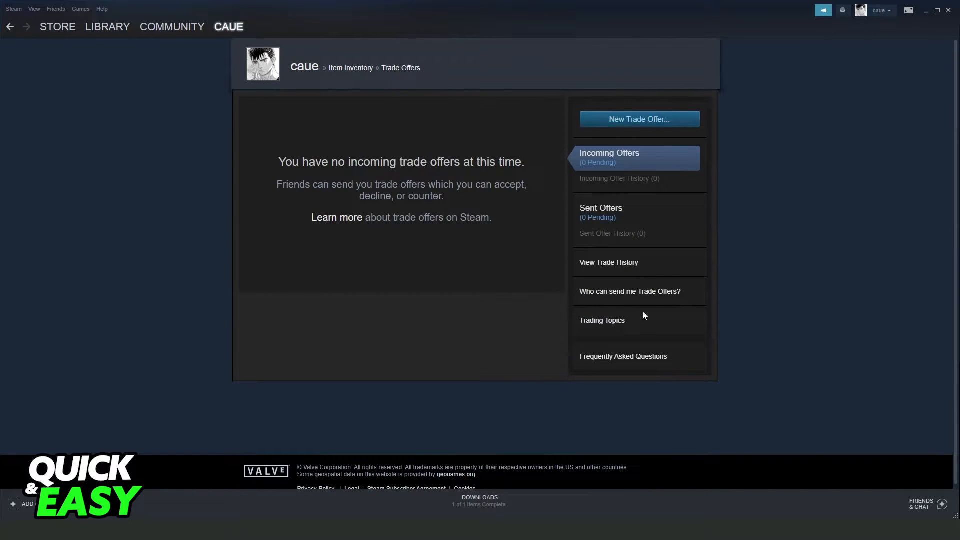
{"action": "mouse_move", "coordinate": [651, 289]}
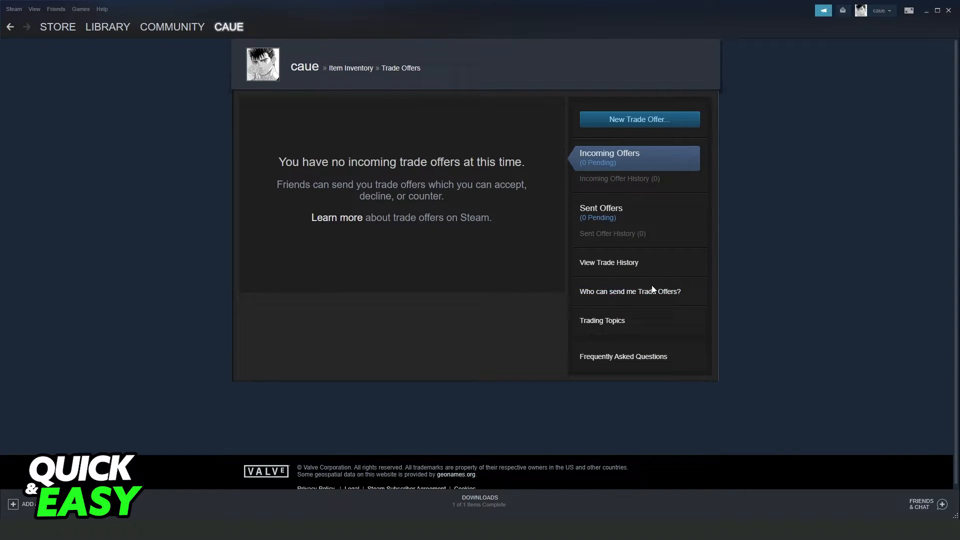
{"action": "mouse_move", "coordinate": [623, 273]}
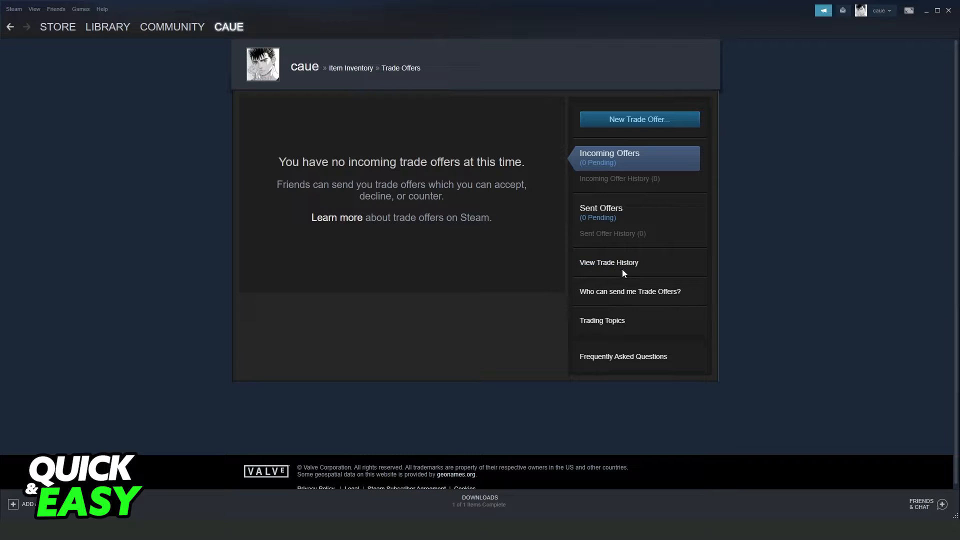
Step: Show the 'Who can send me Trade Offers?' page with the account's Trade URL
{"action": "left_click", "coordinate": [629, 291]}
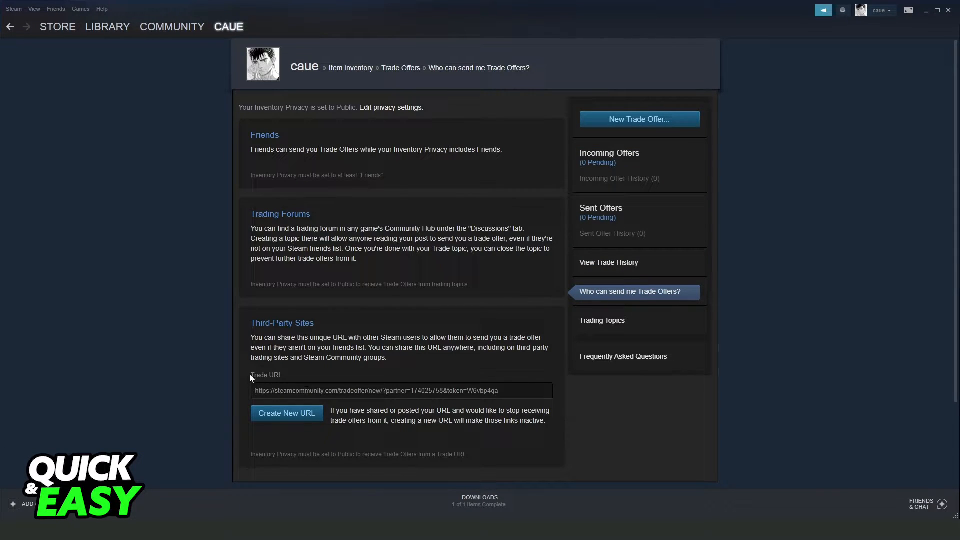
{"action": "mouse_move", "coordinate": [251, 377]}
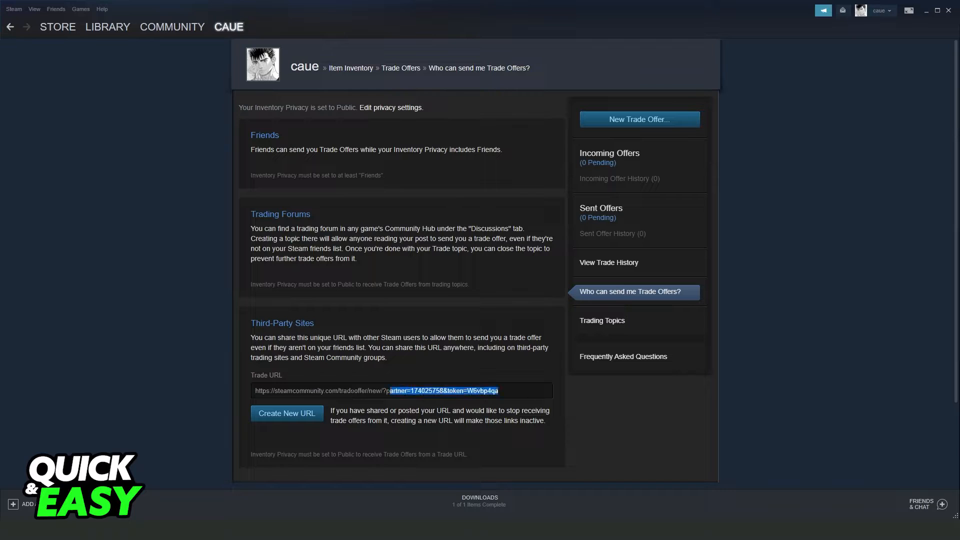
{"action": "left_click", "coordinate": [239, 402]}
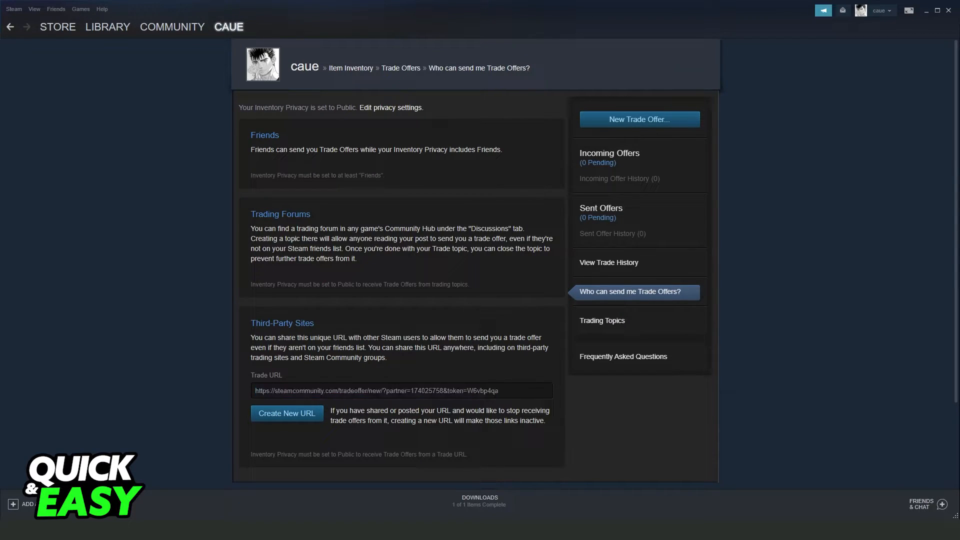
{"action": "mouse_move", "coordinate": [307, 75]}
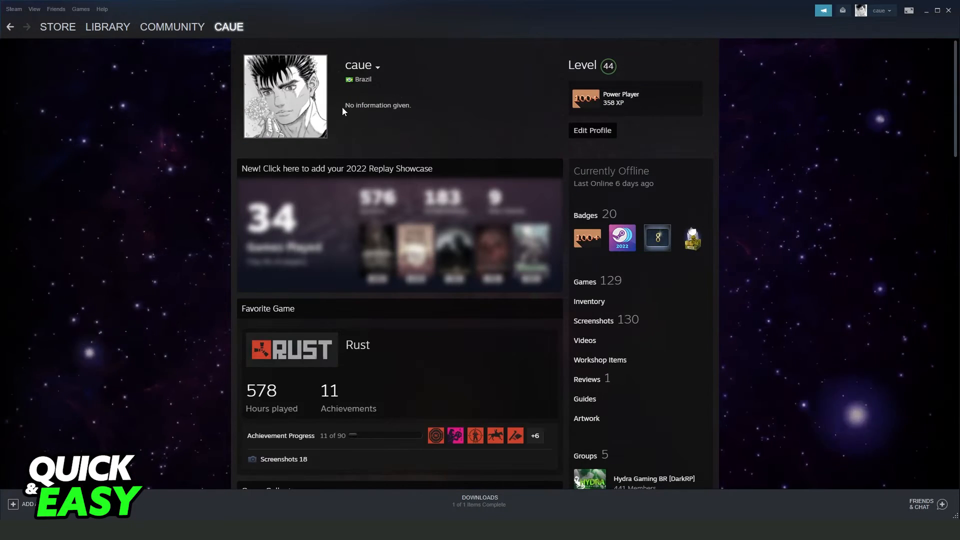
{"action": "mouse_move", "coordinate": [481, 144]}
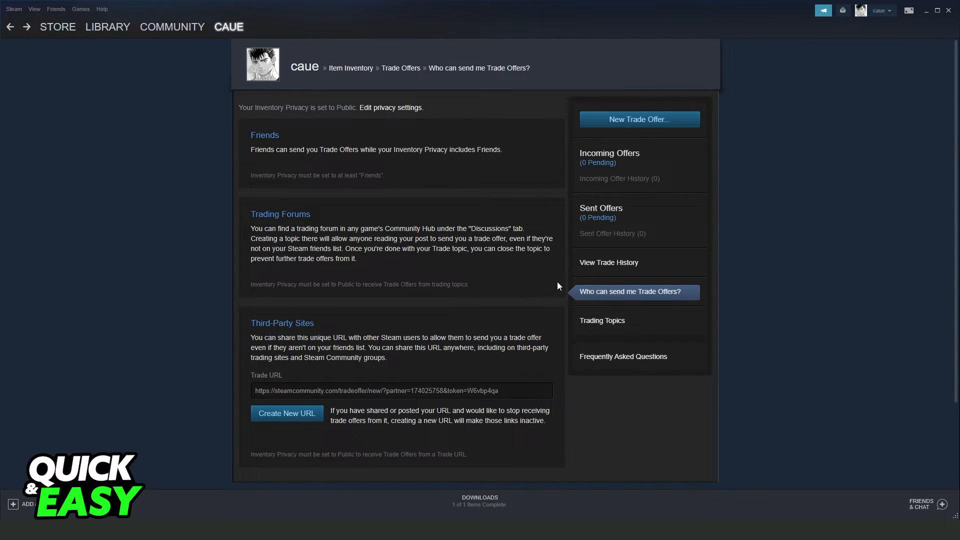
{"action": "mouse_move", "coordinate": [569, 281]}
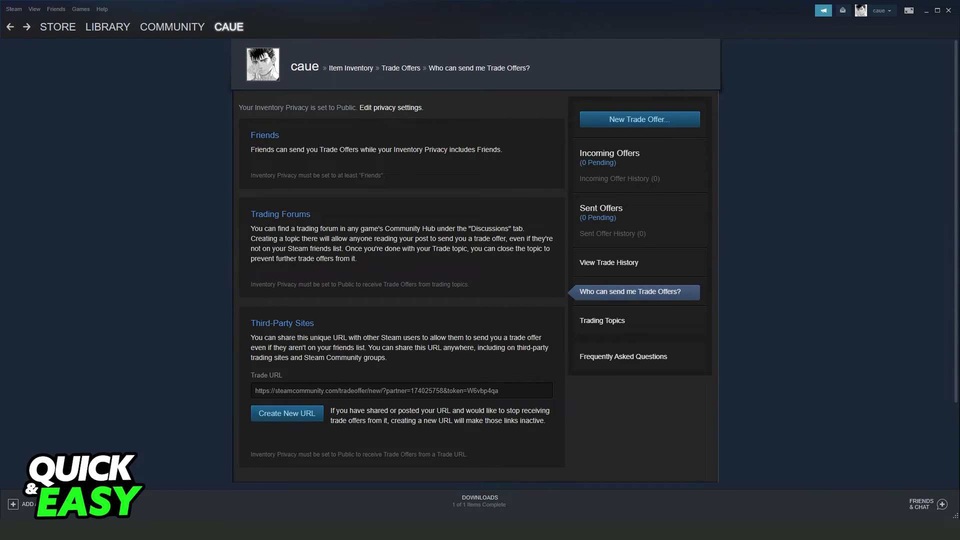
Step: Return to the Counter-Strike: Global Offensive page via LIBRARY
{"action": "left_click", "coordinate": [107, 27]}
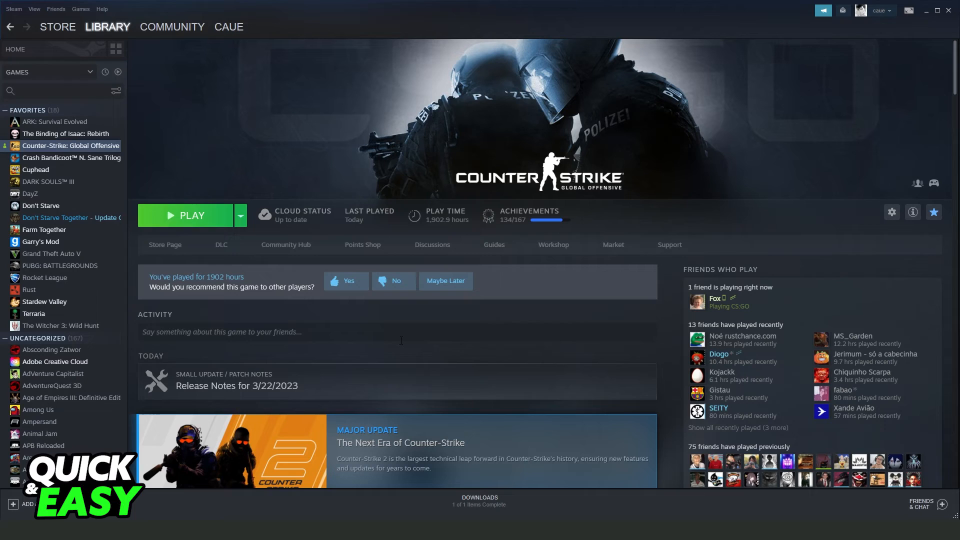